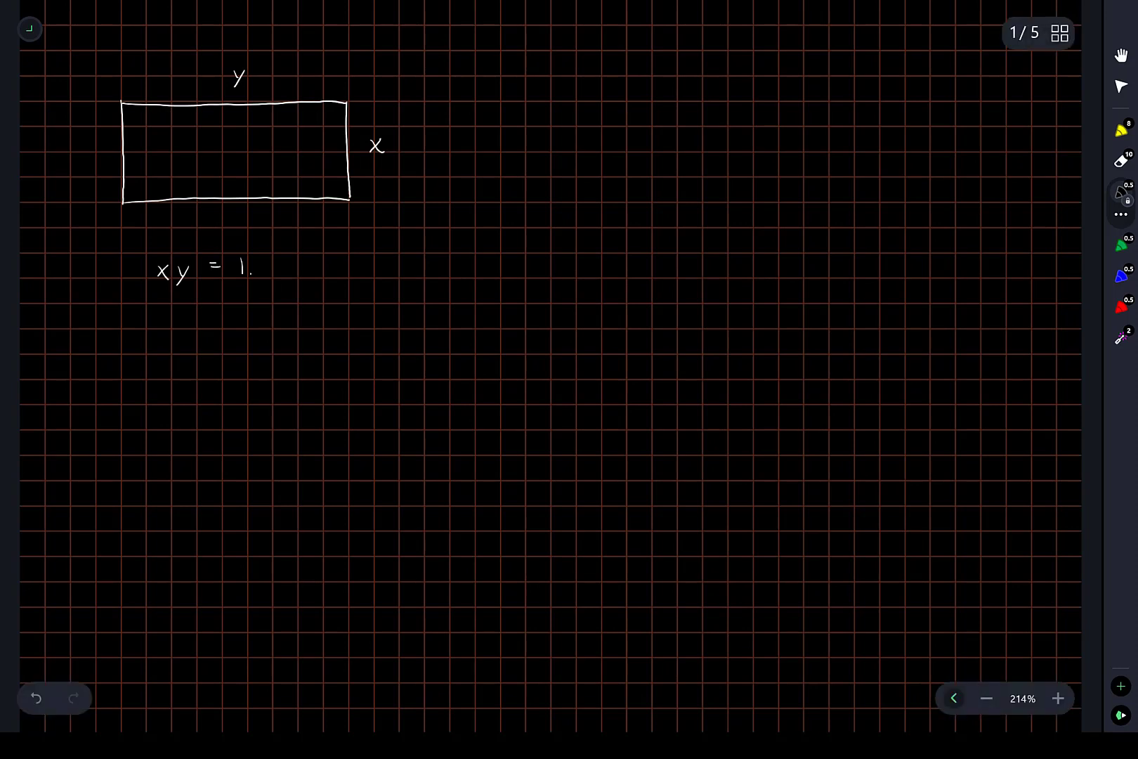
Handwrite the constraint xy = 1.5·10^6 and begin x = 1.5·10^6 over a fraction bar.
text(5 · 10)
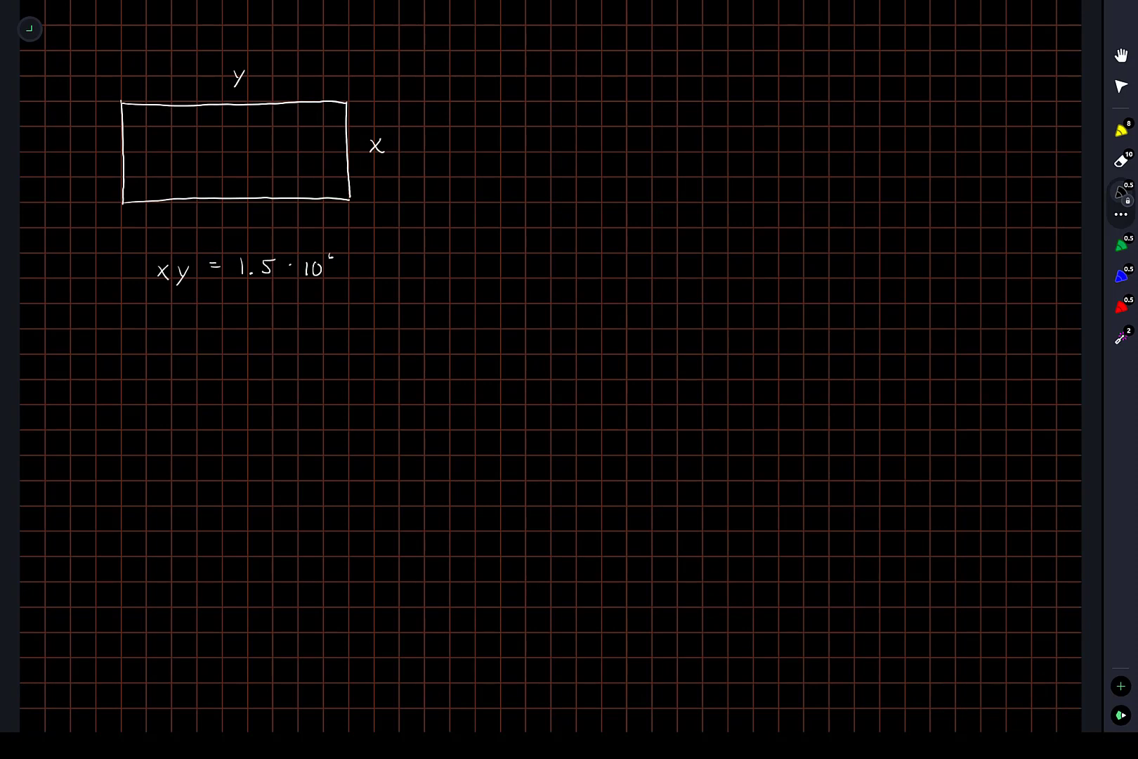
text(x = 1.5·10^6)
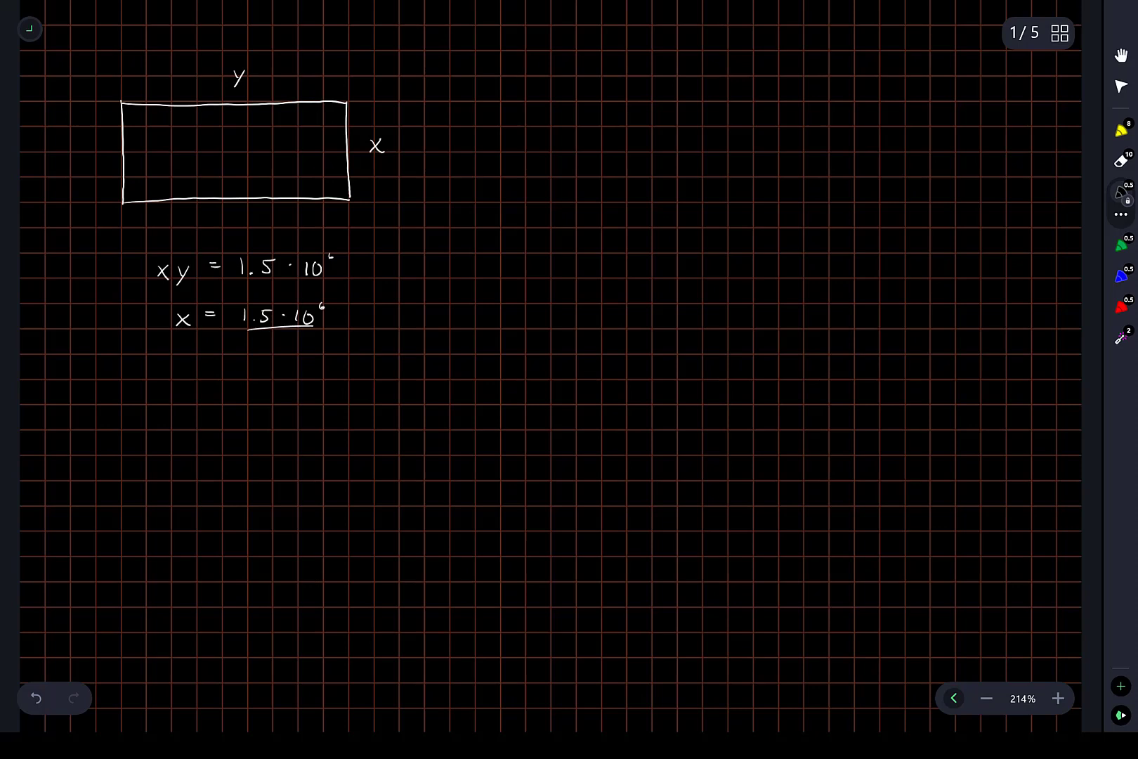
click(182, 320)
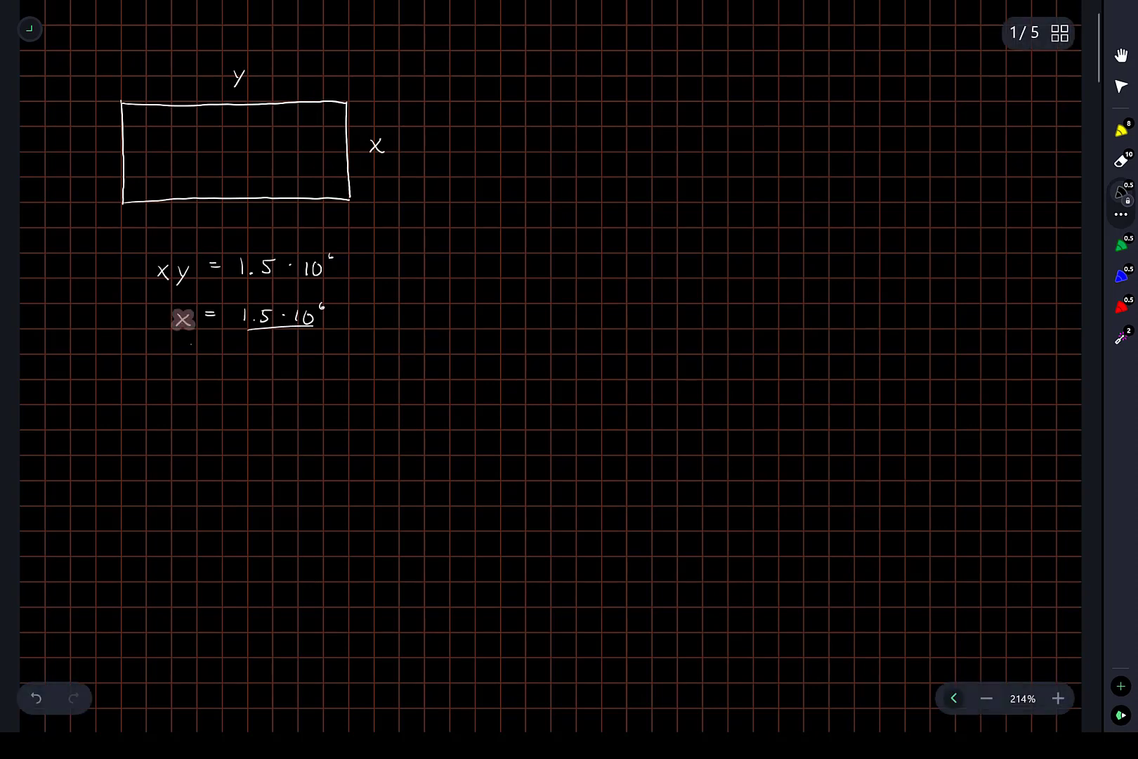
Rewrite the equation as y = 1.5·10^6 / x and draw the middle fence line through the rectangle.
click(182, 319)
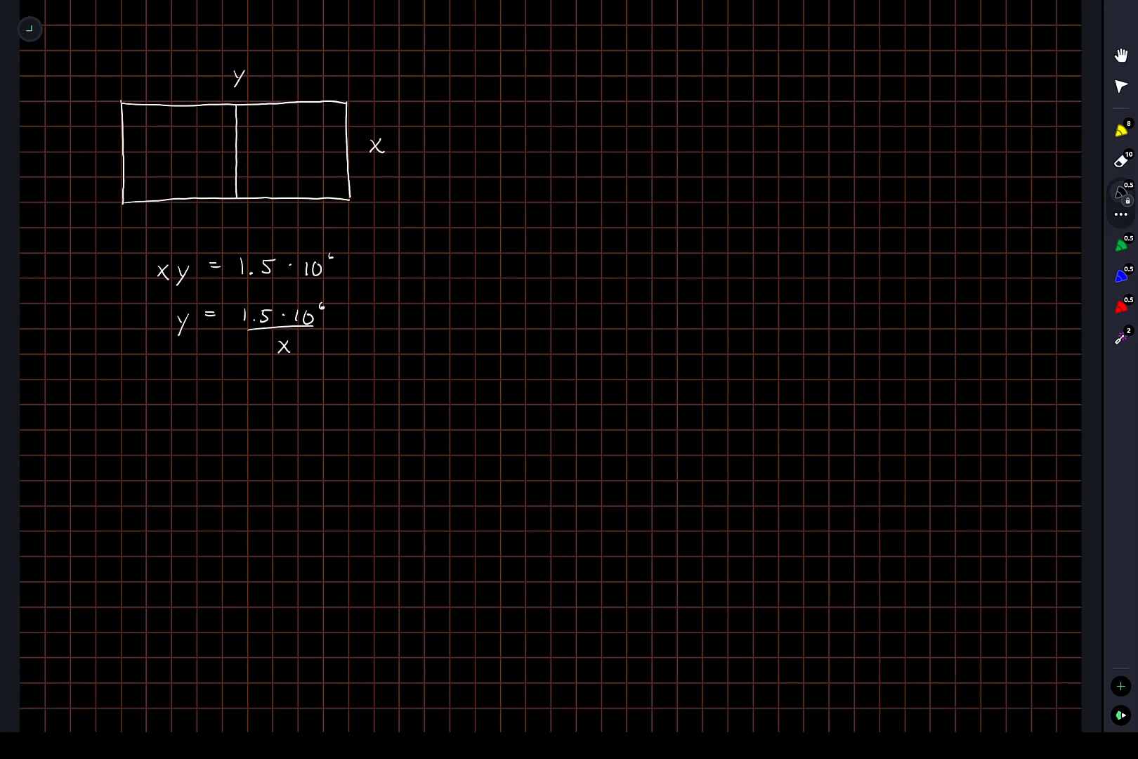
click(250, 149)
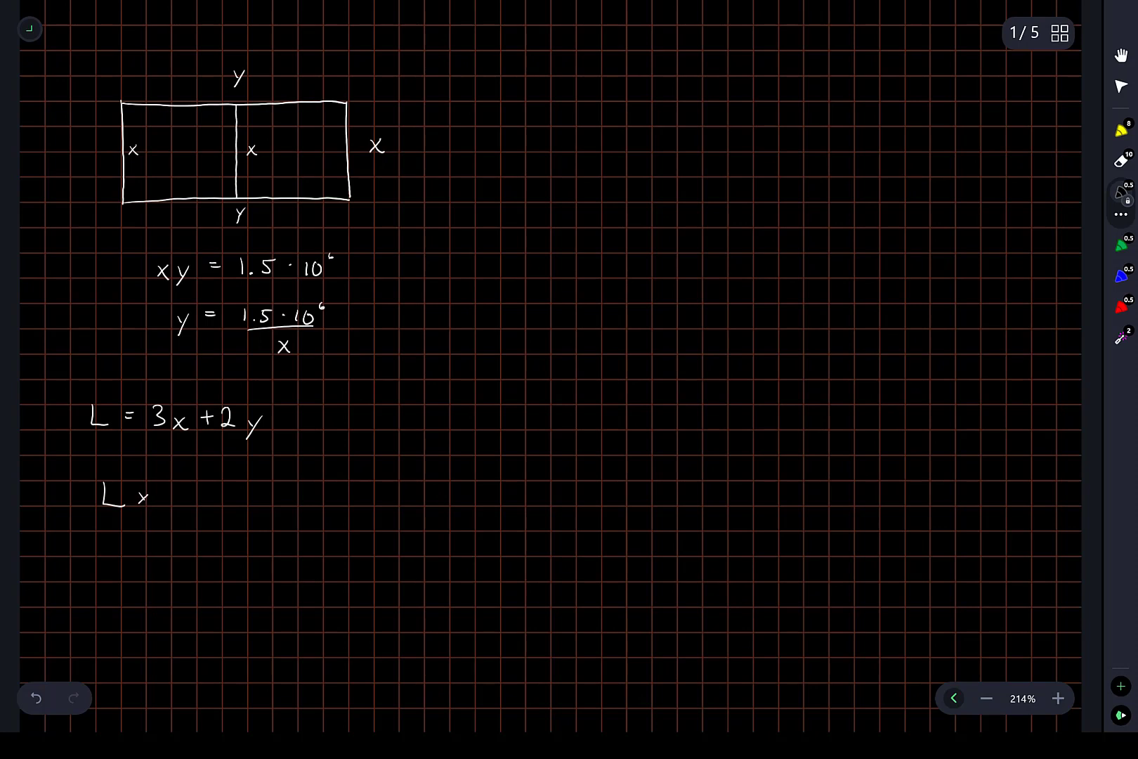
Handwrite L(x) = 3x + 2·1.5·10^6 / x below L = 3x + 2y.
text((x))
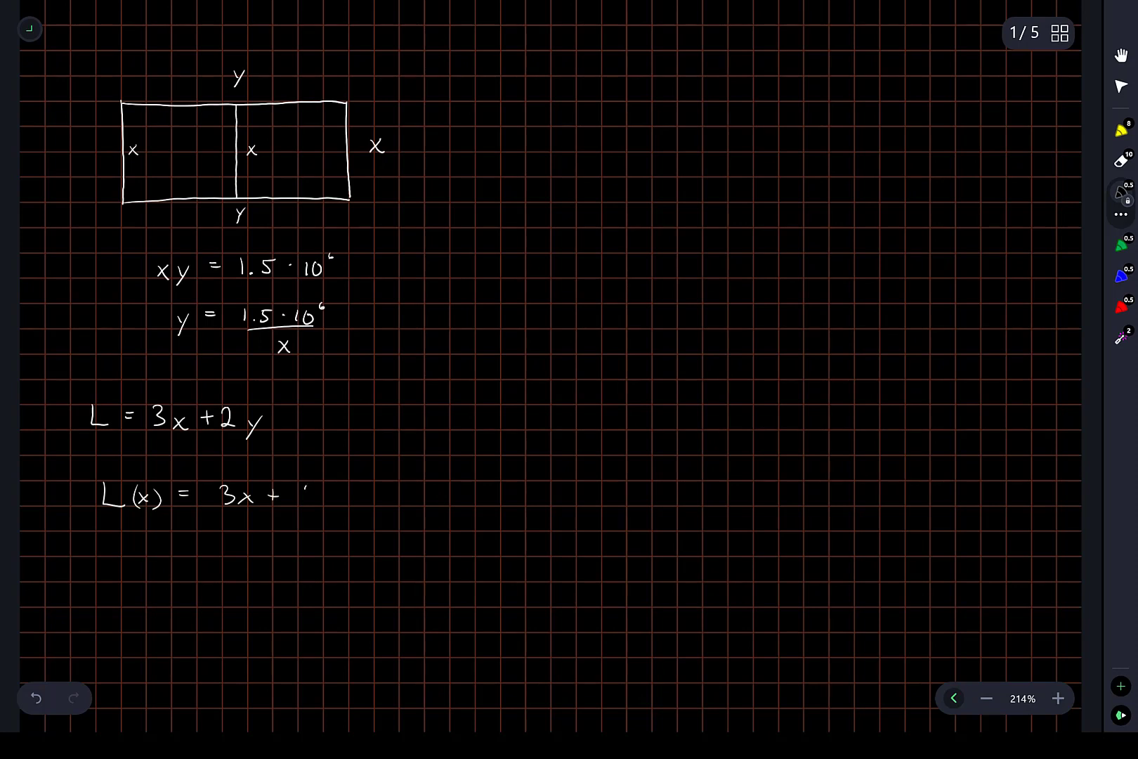
text(2 ·)
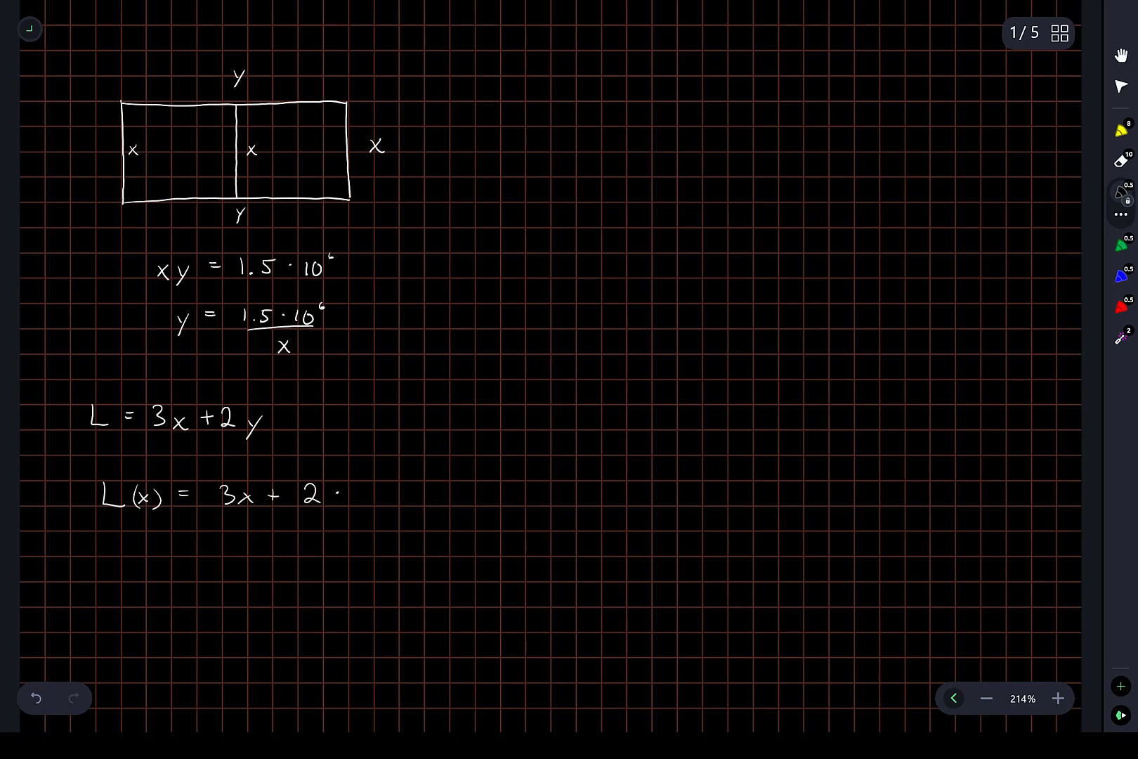
text(1.5·10^6)
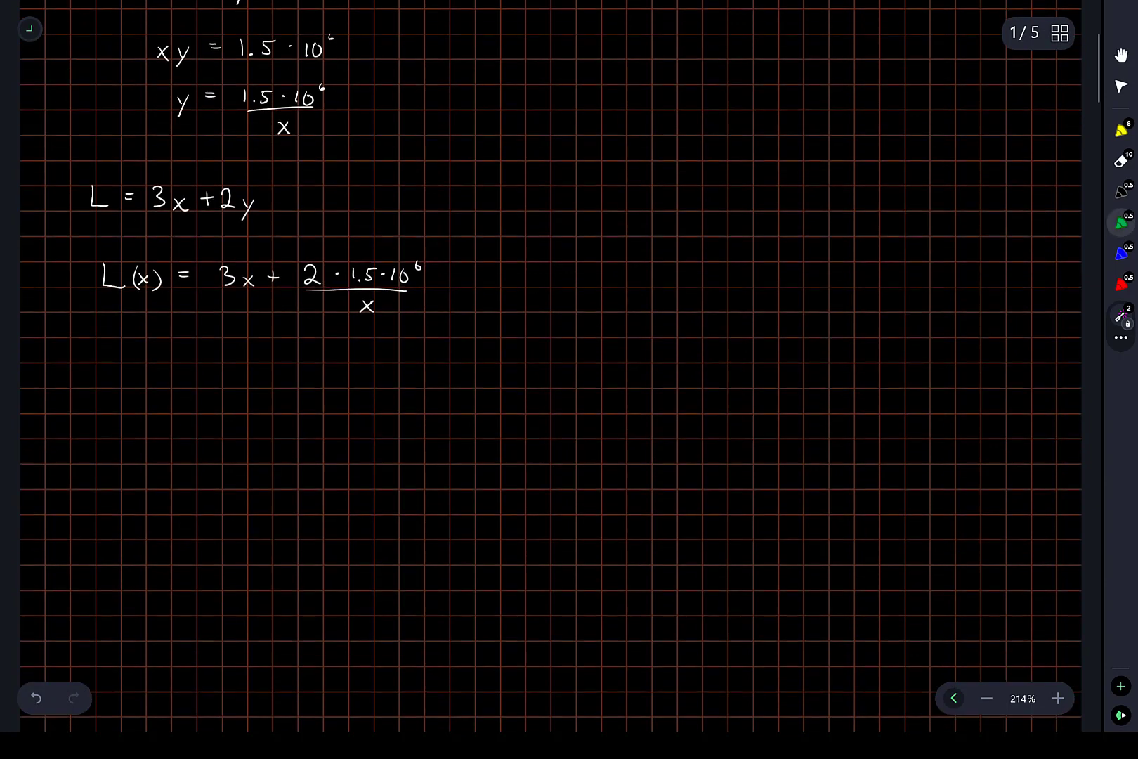
In white ink, write L'(x) = 3 − 3·10^6/x² = 0 and begin x² =.
click(1120, 192)
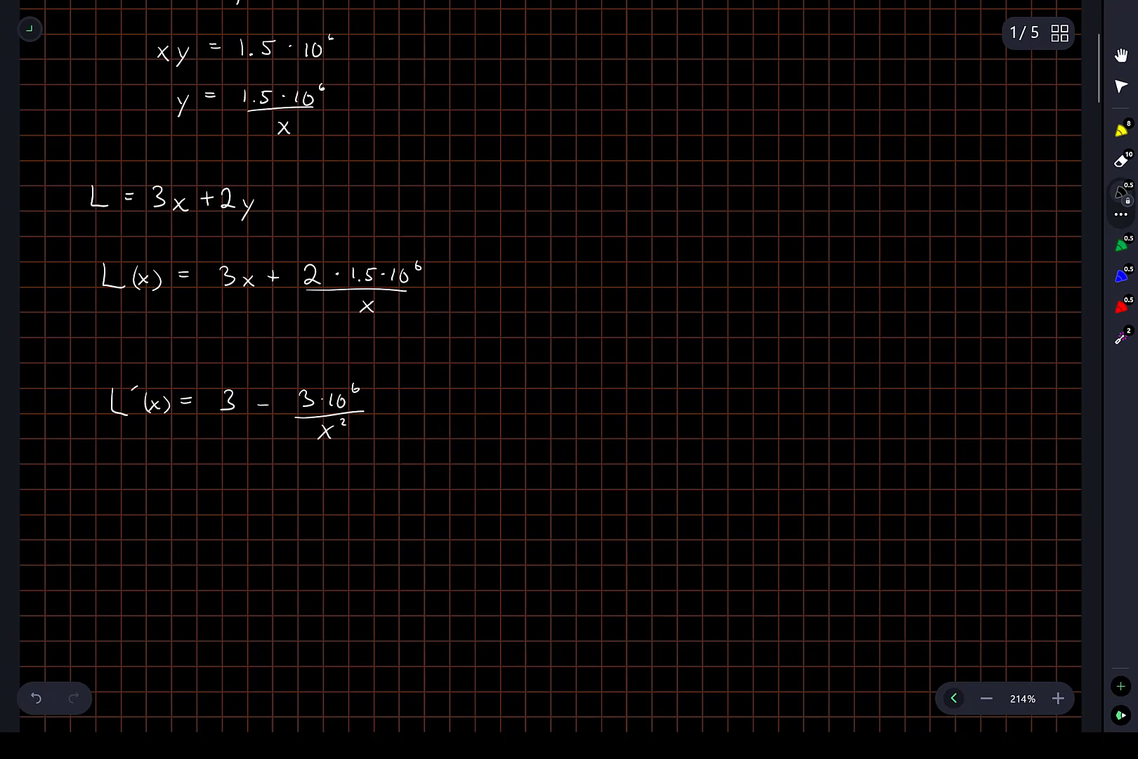
scroll(up, 3)
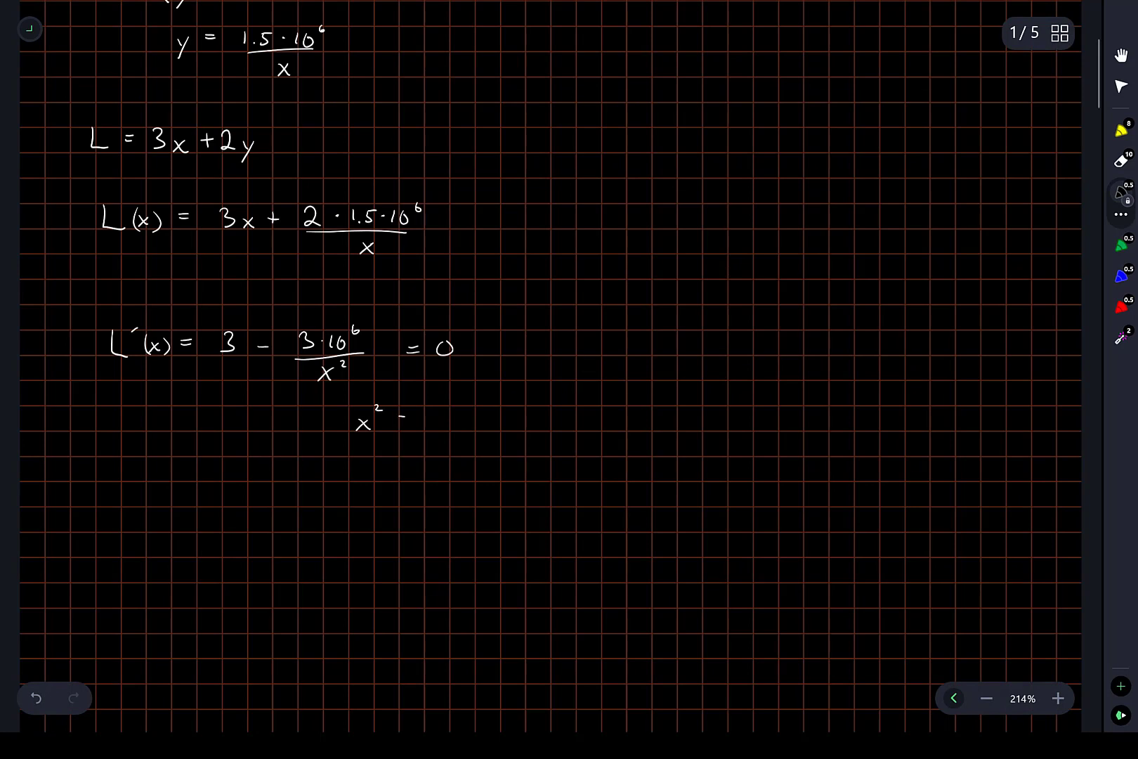
Handwrite x² = 10^6, x = 10^3 and ⇒ y = 1.5·10^3 under the derivative.
text(= 10)
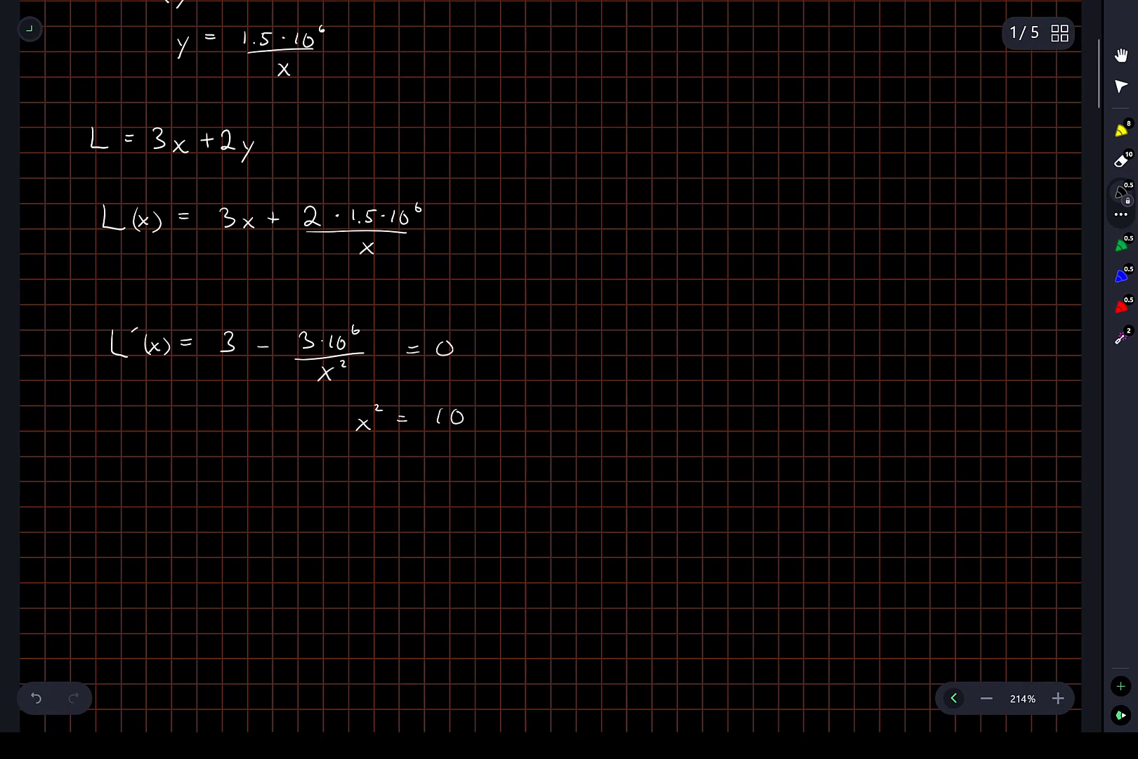
text(6)
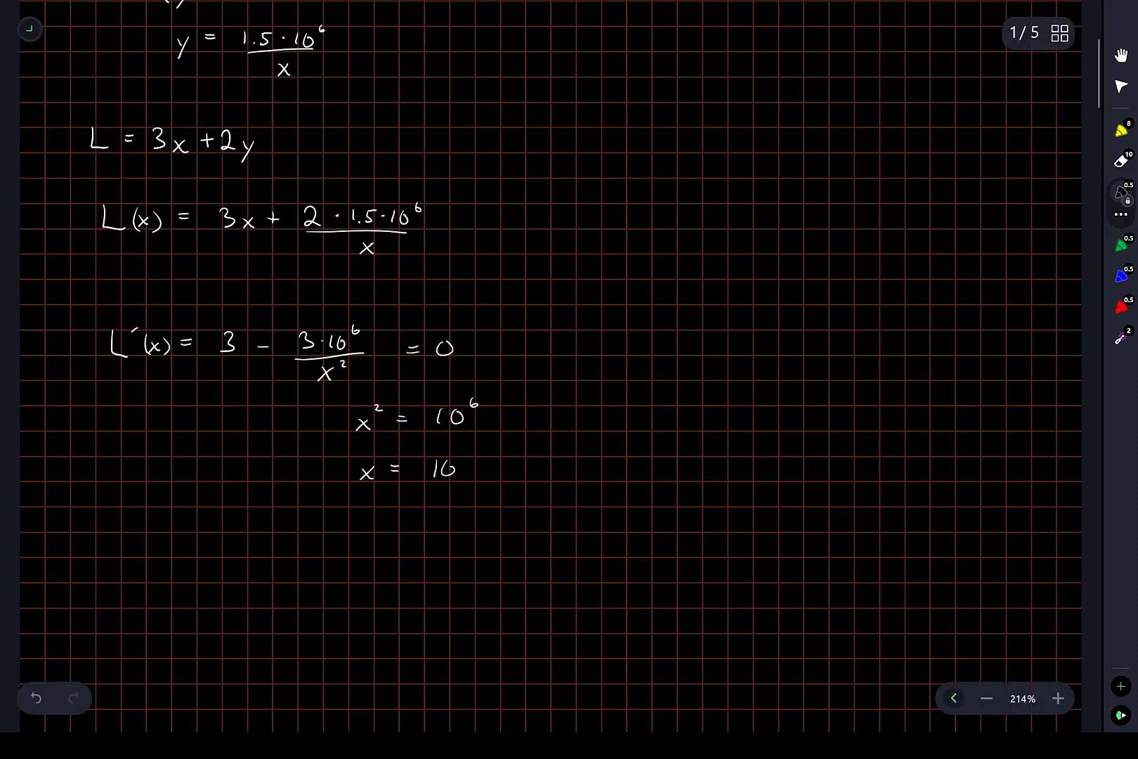
text(3)
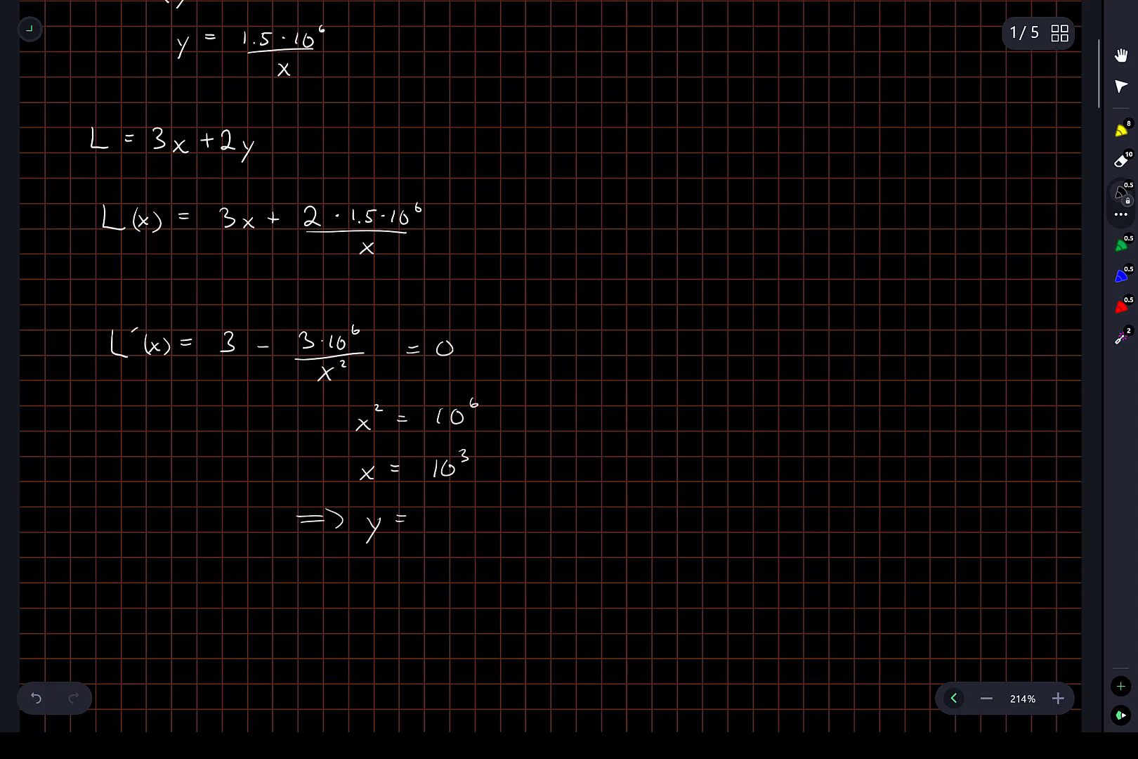
text(1.5 · 10^3)
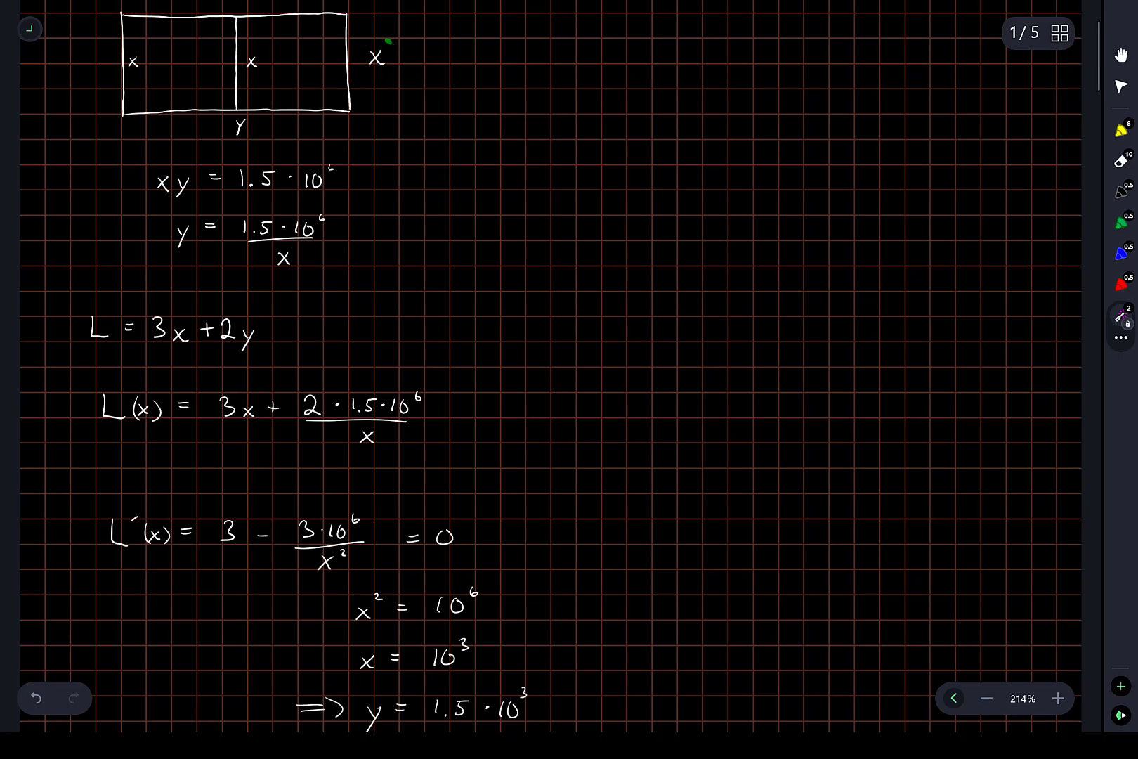
scroll(down, 3)
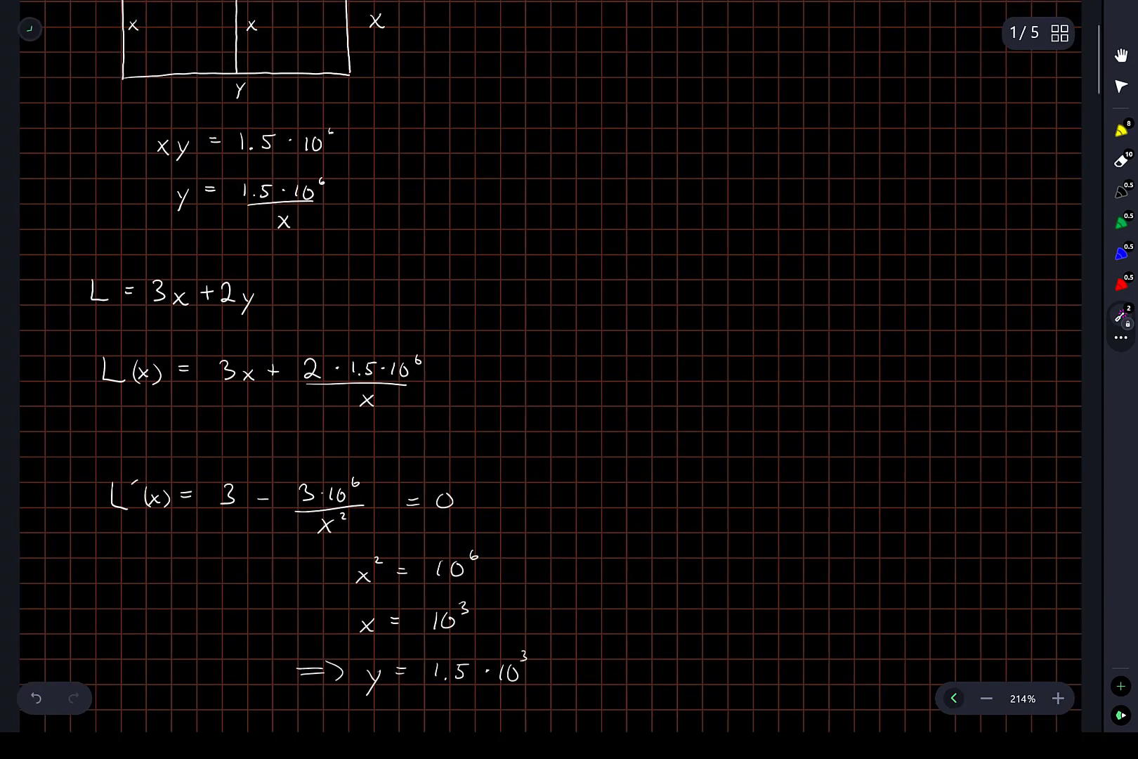
scroll(down, 3)
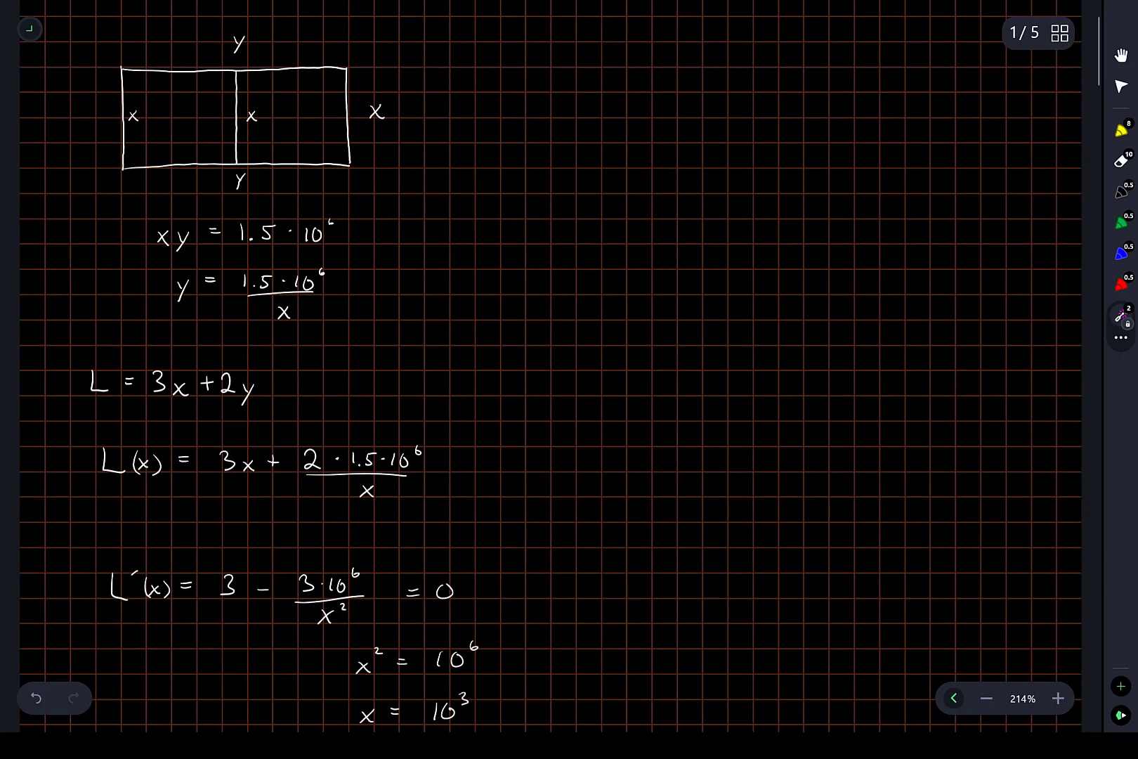